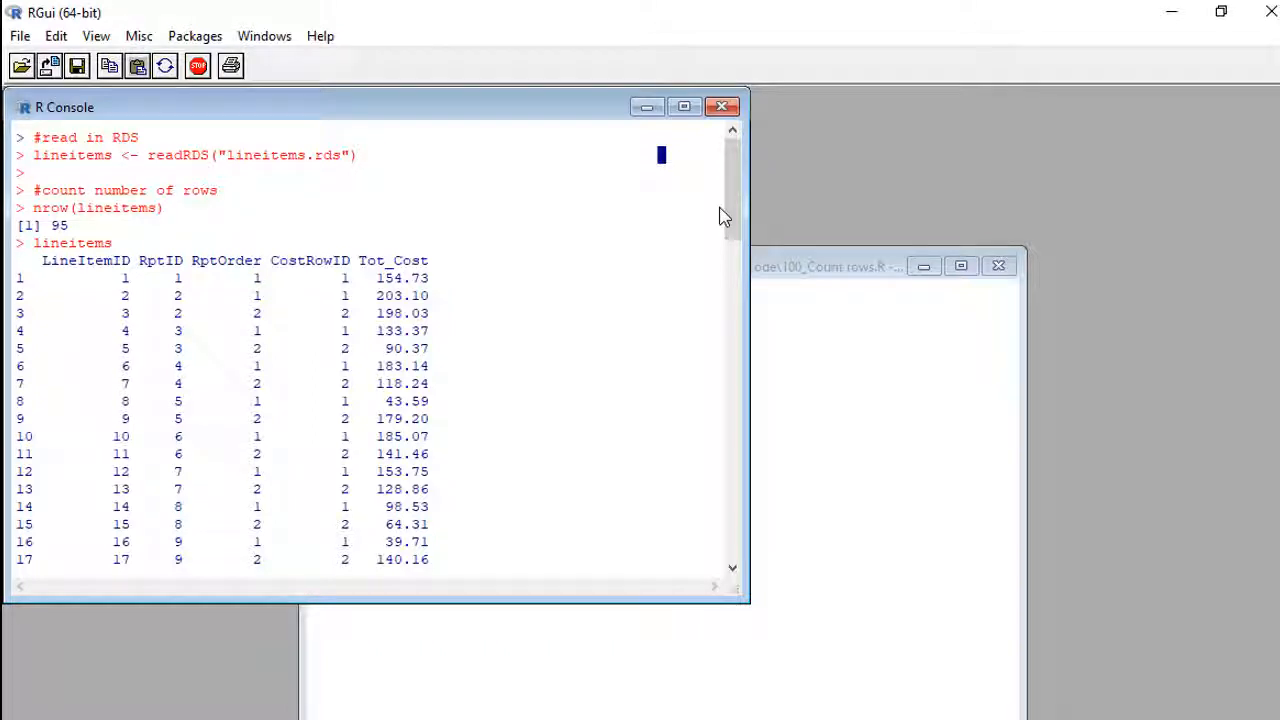
# Step: Scroll the console through the printed lineitems table to its final rows
pyautogui.scroll(-3)
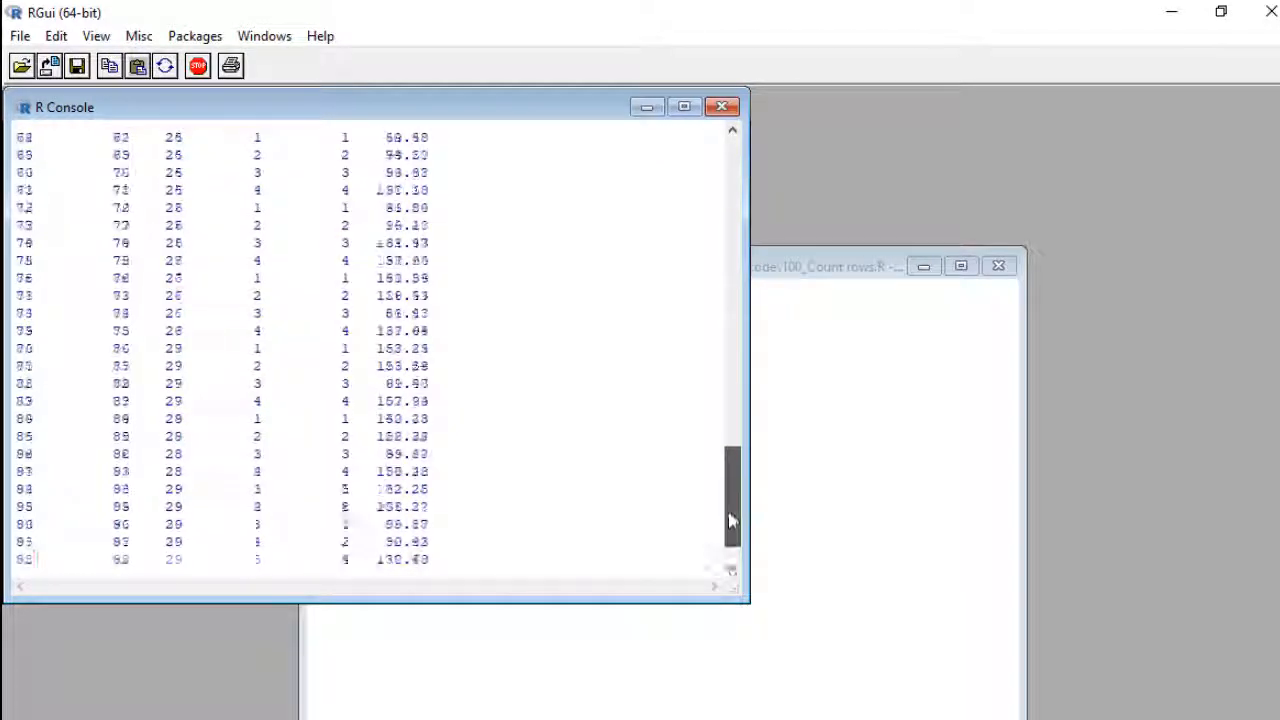
pyautogui.scroll(-3)
pyautogui.write('lineitems_numrows <- nrow(lineitems)')
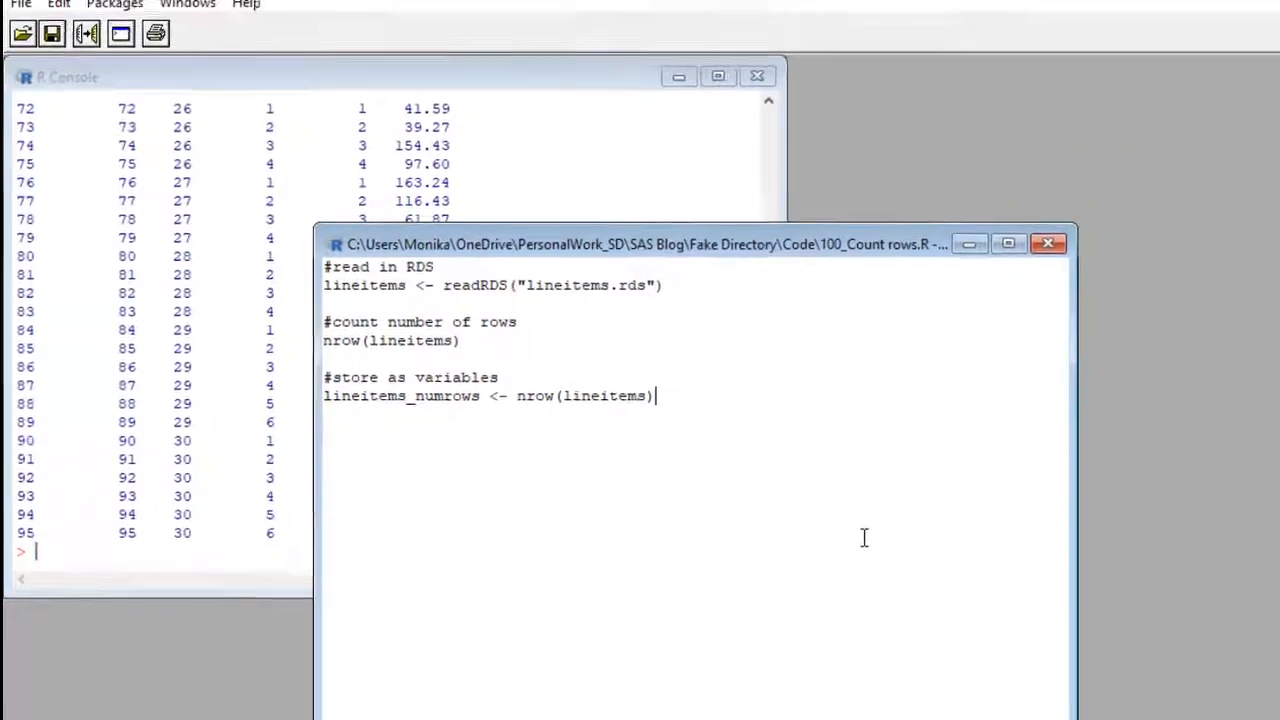
# Step: Run nrow(lineitems) from the script so the console returns 95
pyautogui.doubleClick(394, 358)
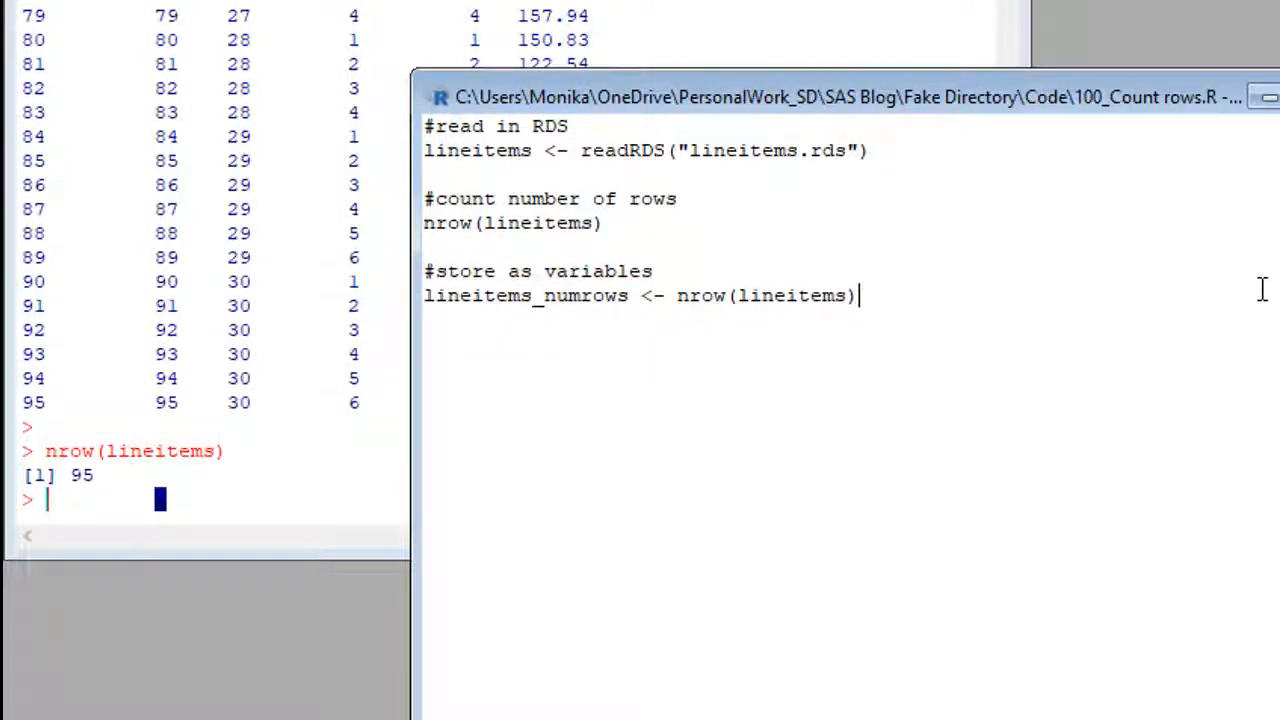
# Step: Run the lineitems_numrows <- nrow(lineitems) line in the console
pyautogui.doubleClick(764, 296)
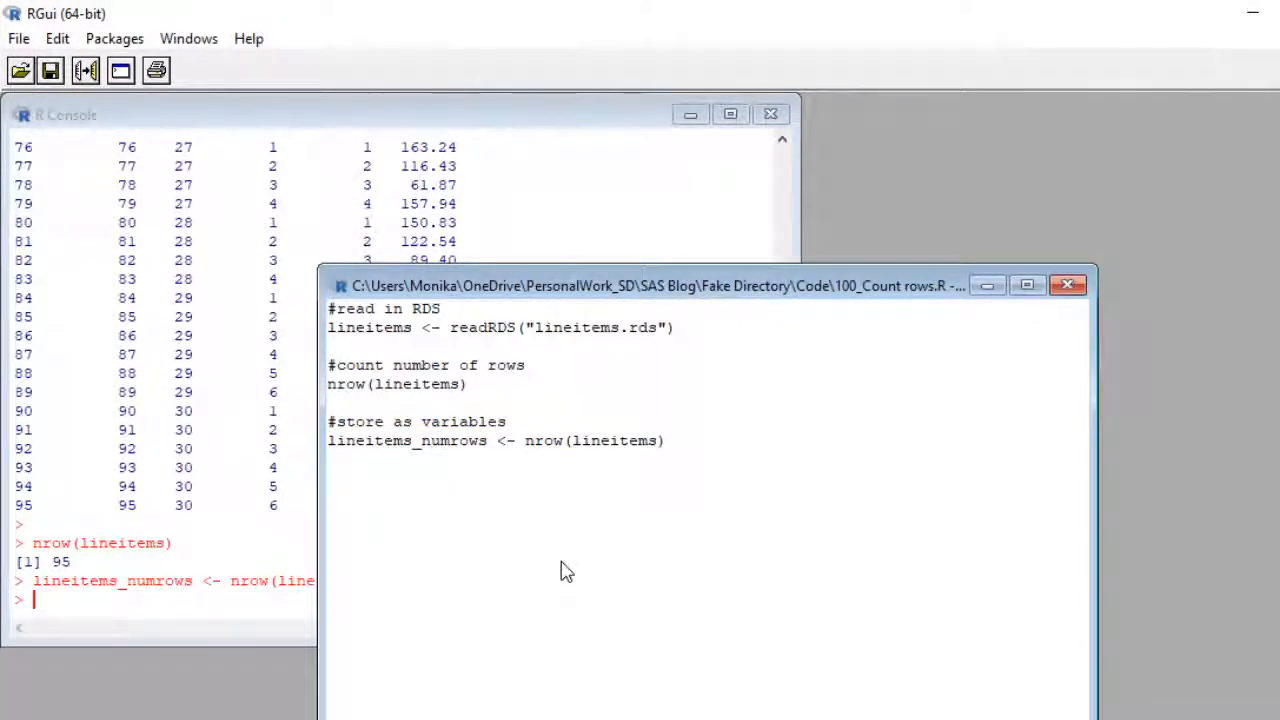
pyautogui.doubleClick(406, 440)
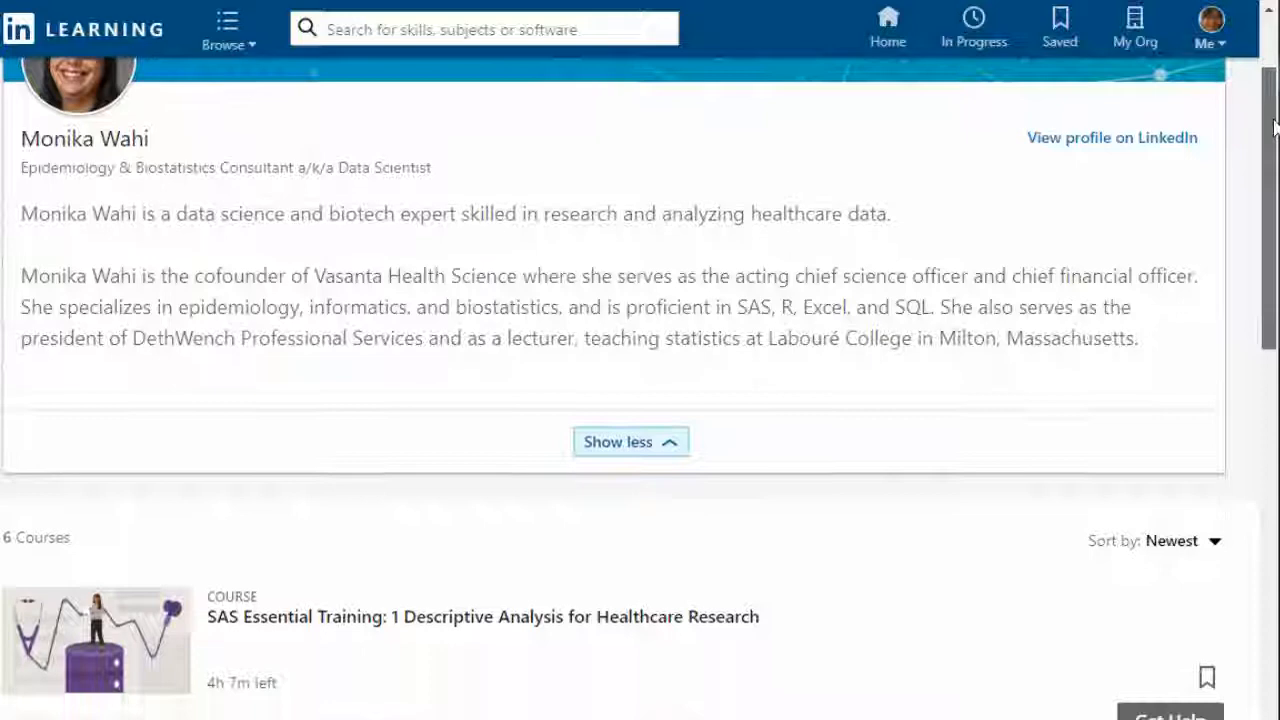
# Step: Scroll the LinkedIn Learning author page down to the course list
pyautogui.scroll(-3)
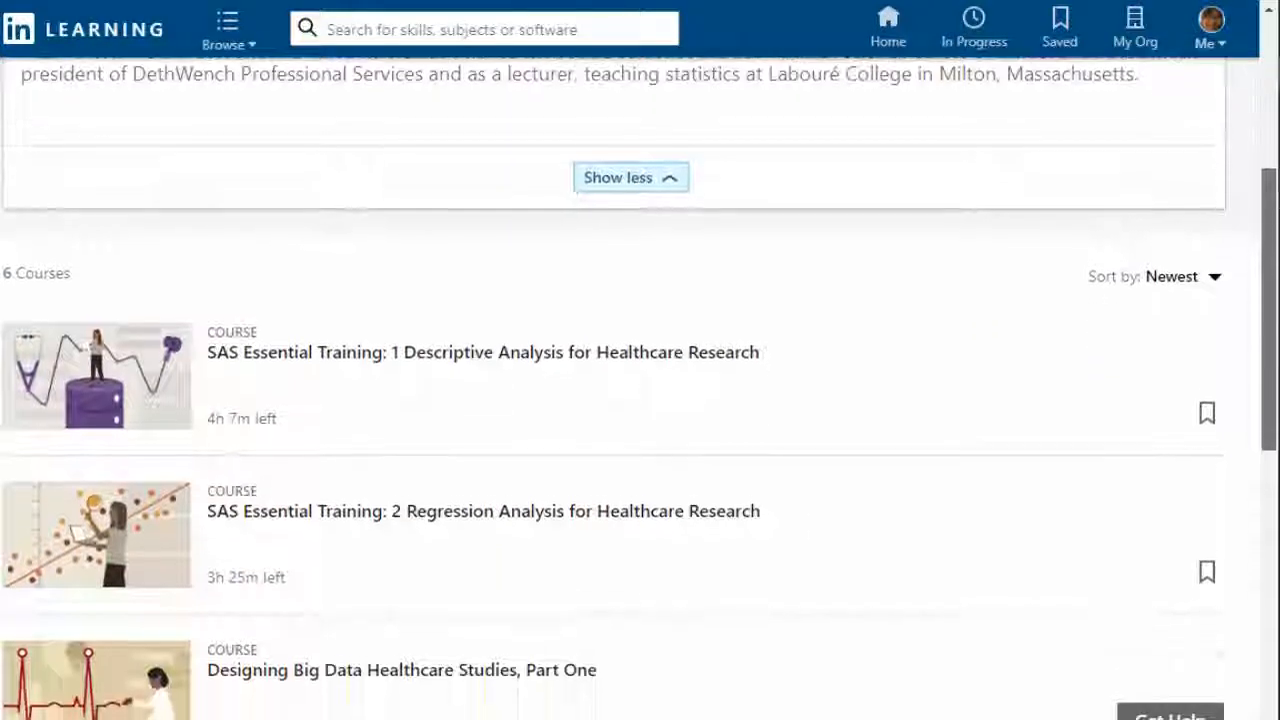
pyautogui.scroll(-3)
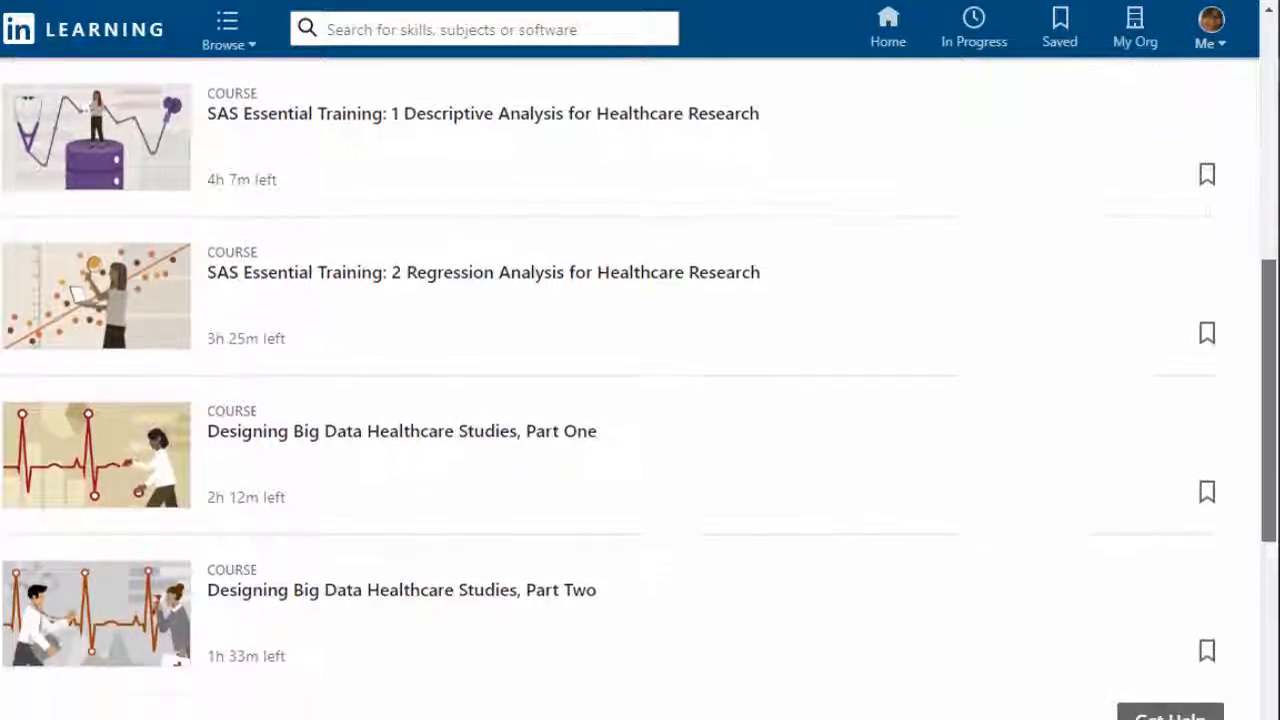